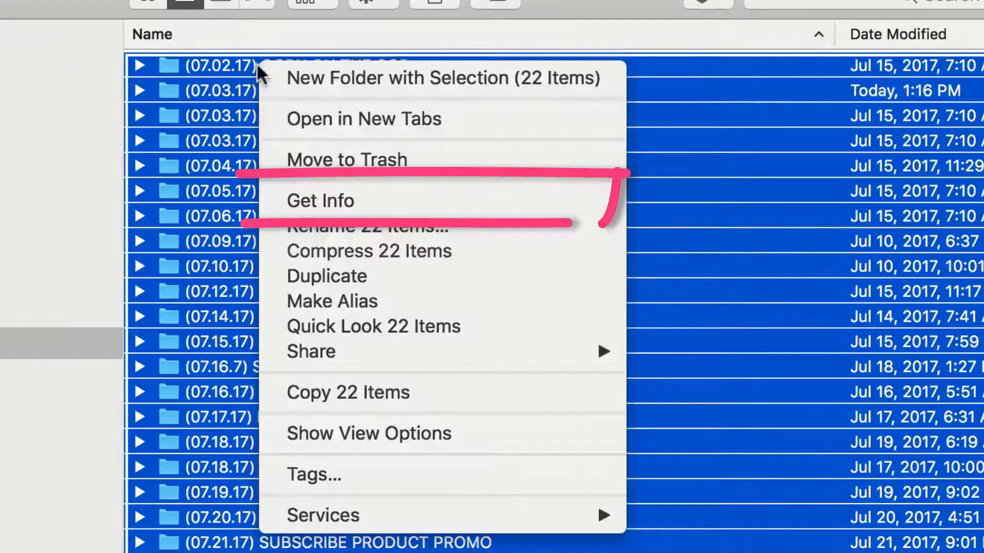
# Bring up a Get Info window for each of the 22 selected July folders via Command-I.
pyautogui.press('cmd+i')
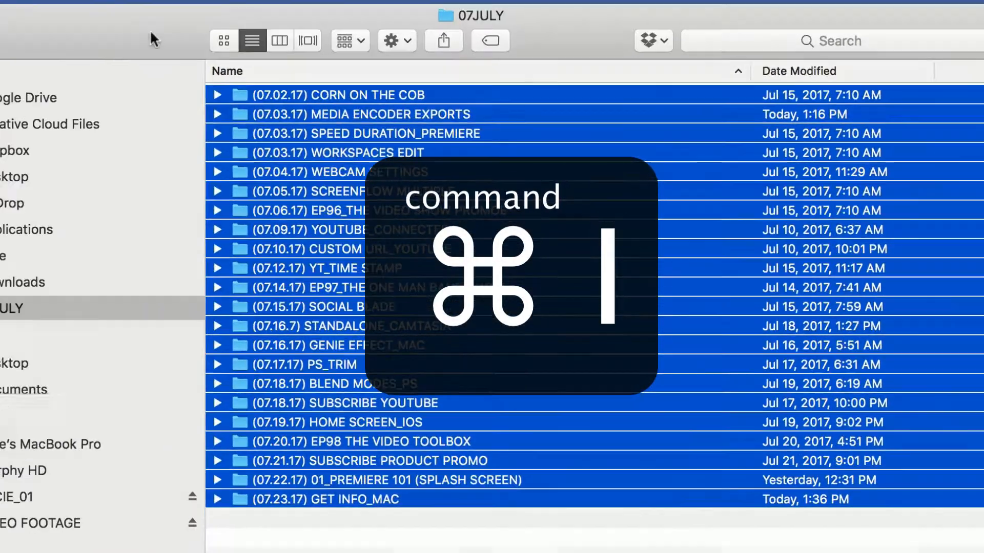
pyautogui.press('cmd+i')
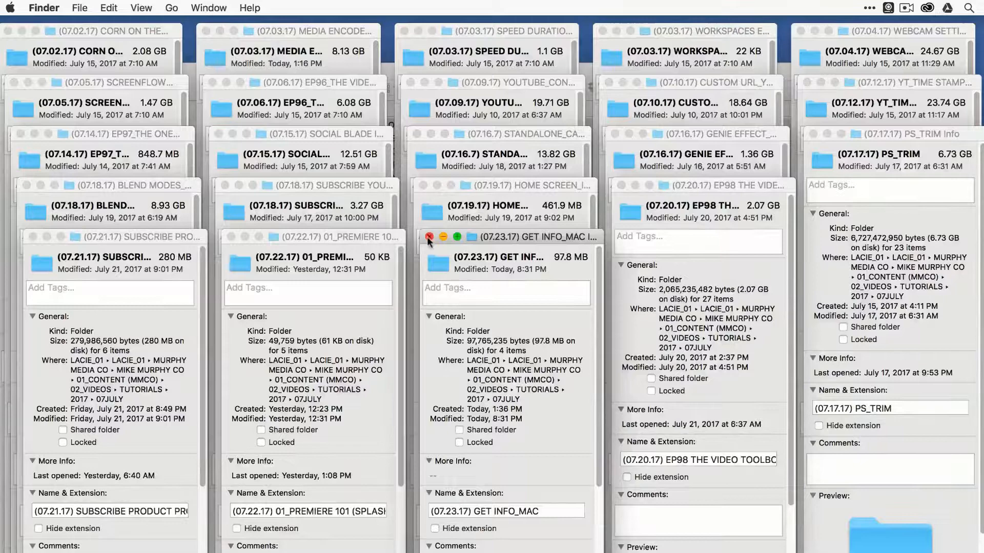
# Close one info window by button, one with Cmd+W, then the rest with Cmd+Option+W.
pyautogui.click(428, 236)
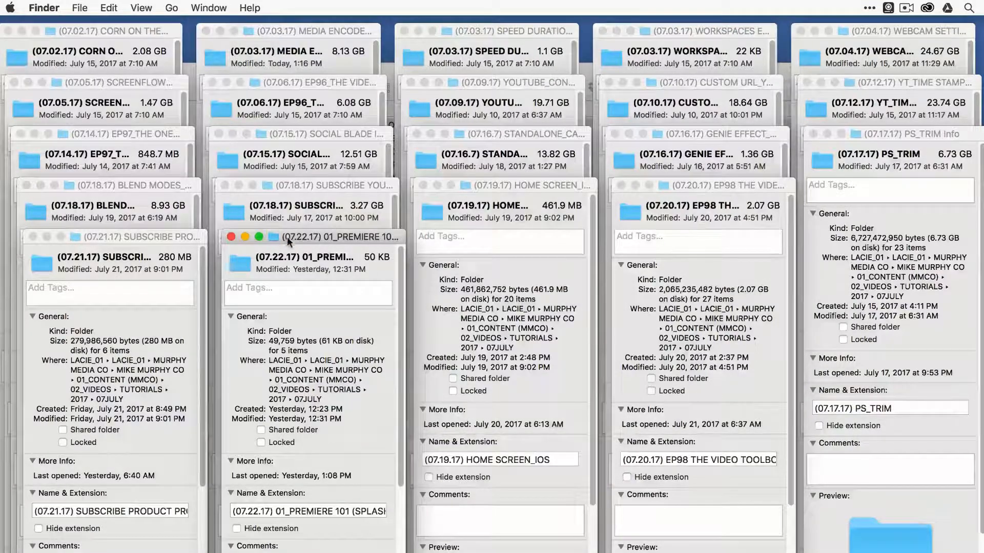
pyautogui.press('cmd+w')
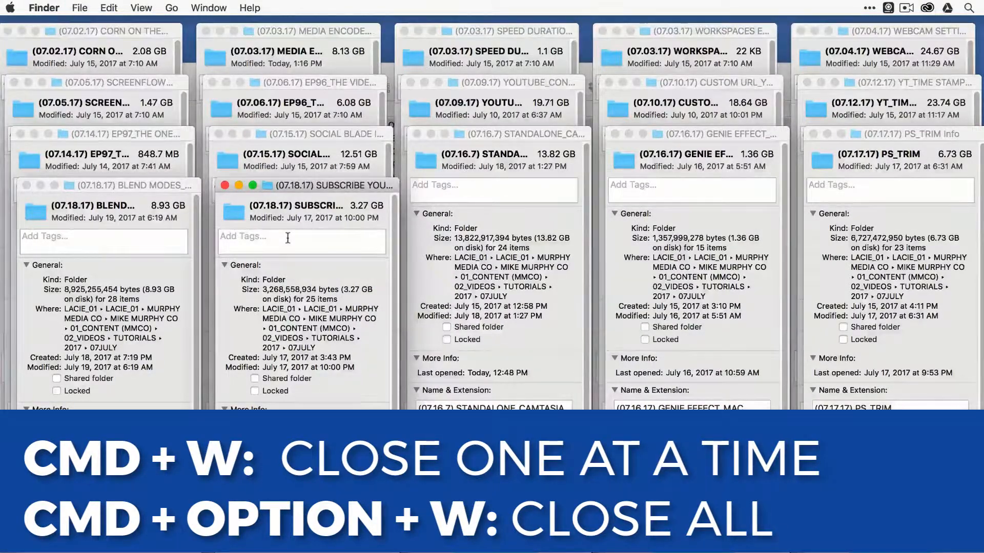
pyautogui.press('cmd+alt+w')
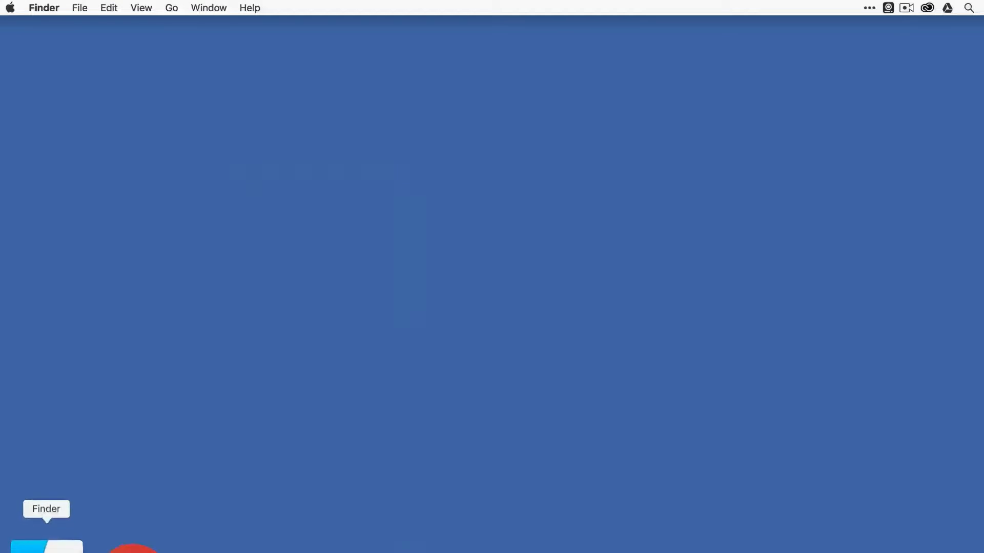
# Reopen a Finder window from the Dock onto the 07JULY folder with its 22 folders selected.
pyautogui.click(46, 552)
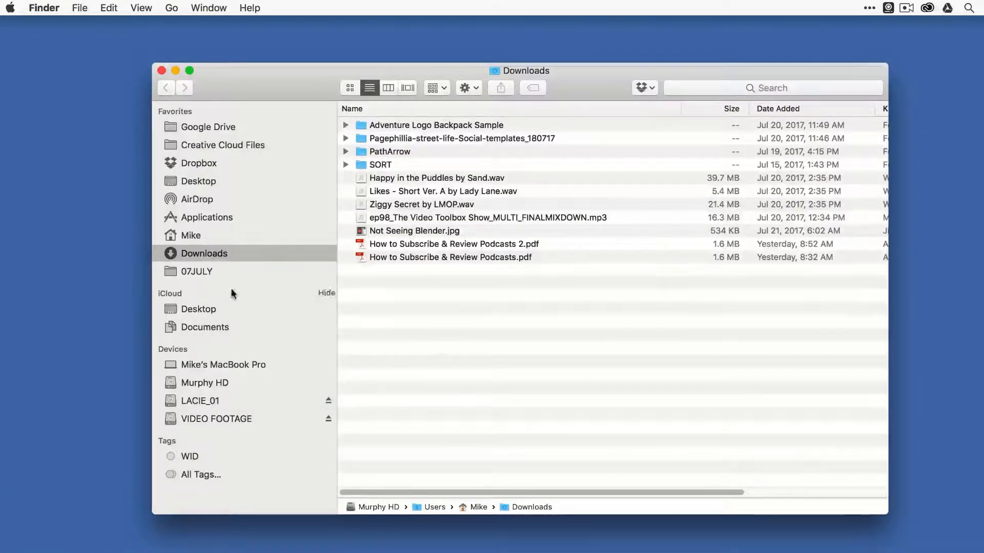
pyautogui.click(197, 270)
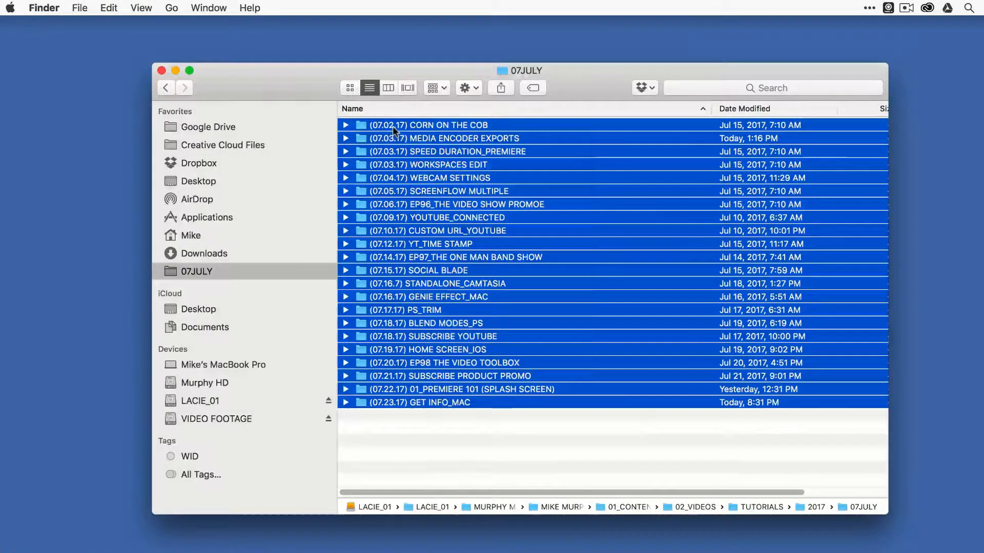
pyautogui.moveTo(366, 185)
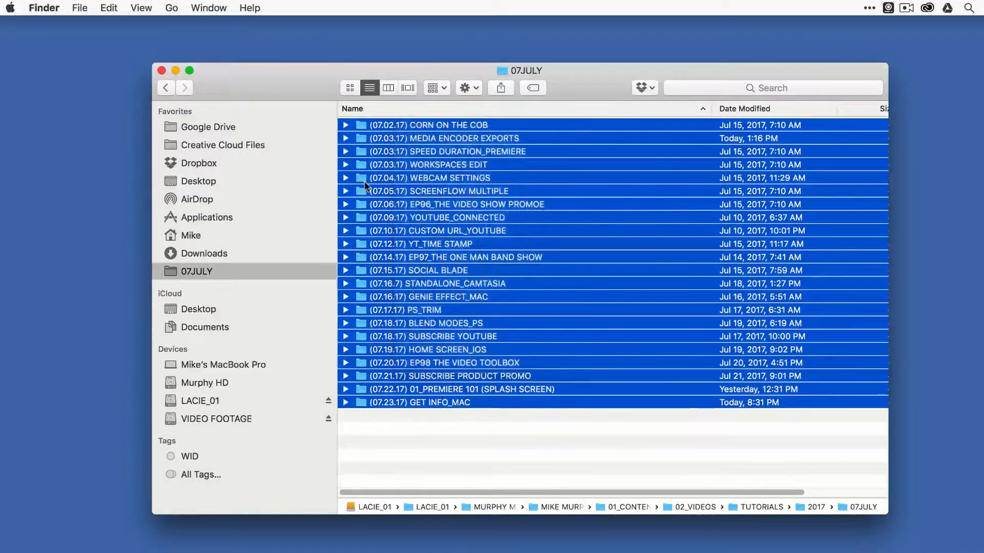